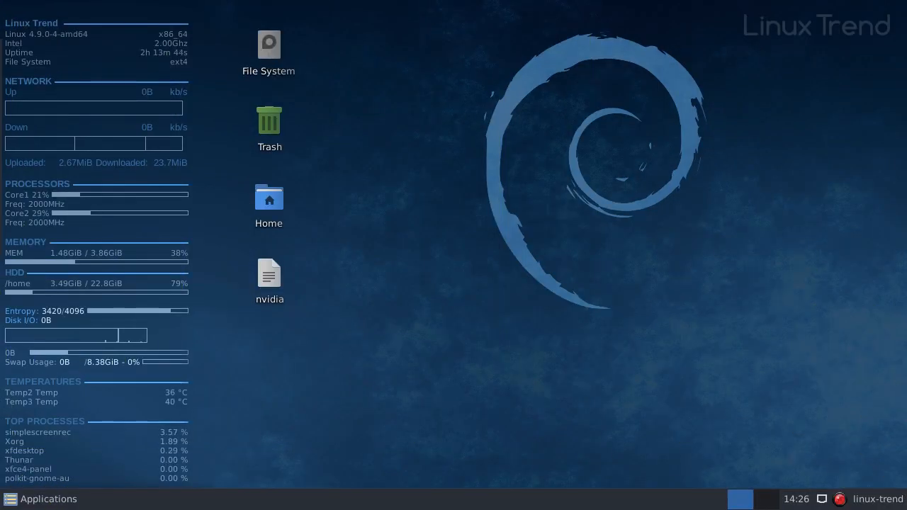
Open the nvidia notes file in Mousepad and copy the lspci graphics-card detection command
double_click(269, 274)
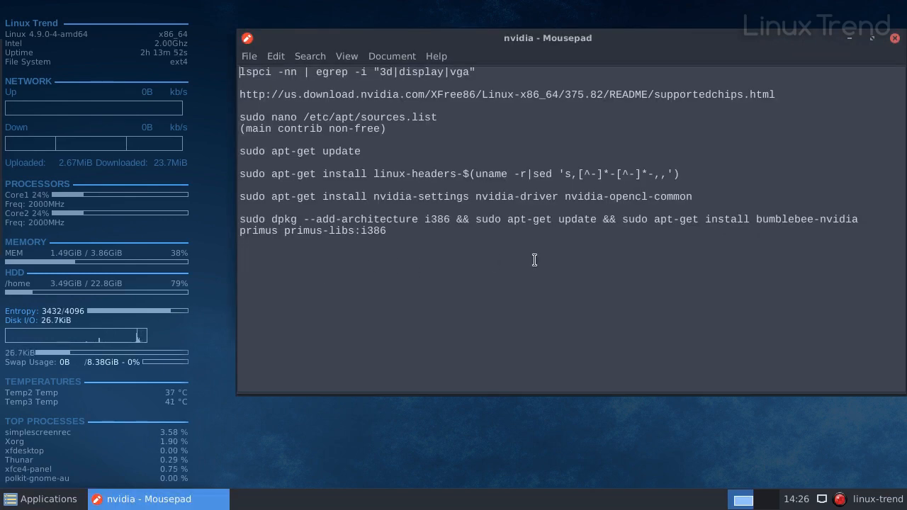
click(41, 499)
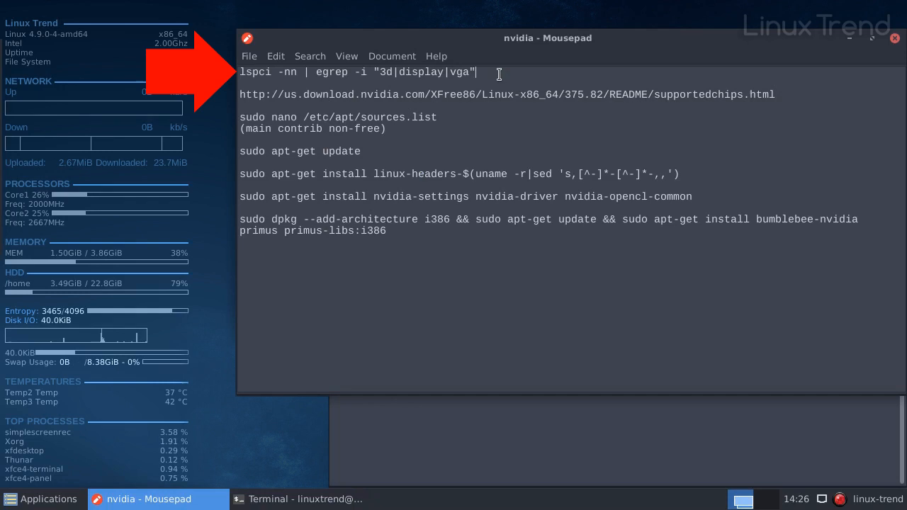
triple_click(354, 72)
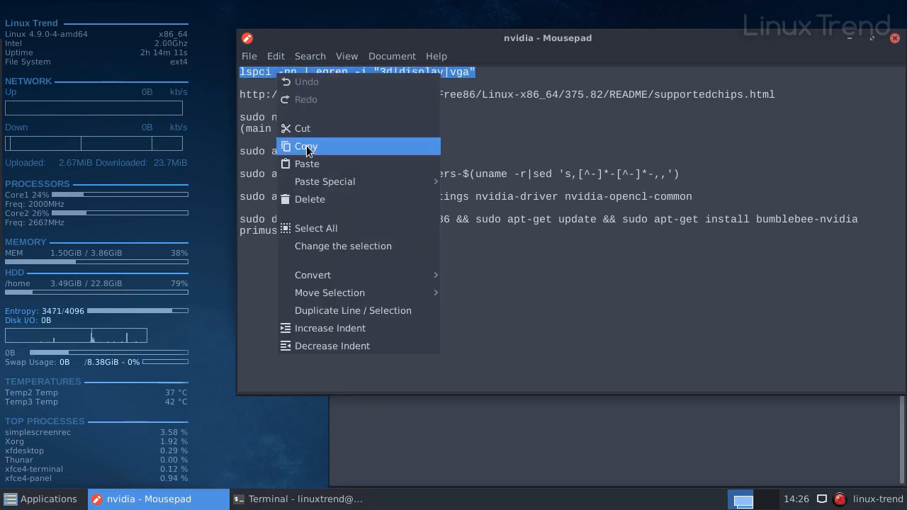
right_click(485, 183)
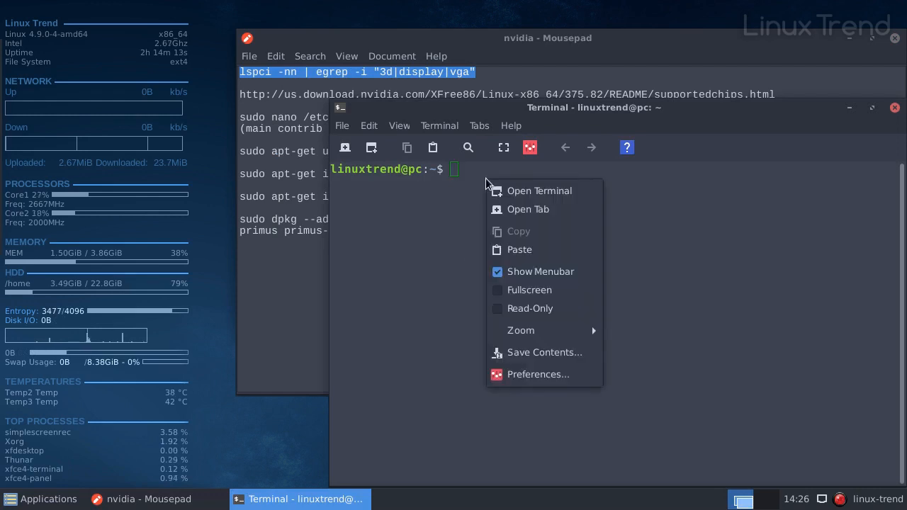
Paste and run the lspci command, then select the reported GeForce GT 730 model
click(520, 249)
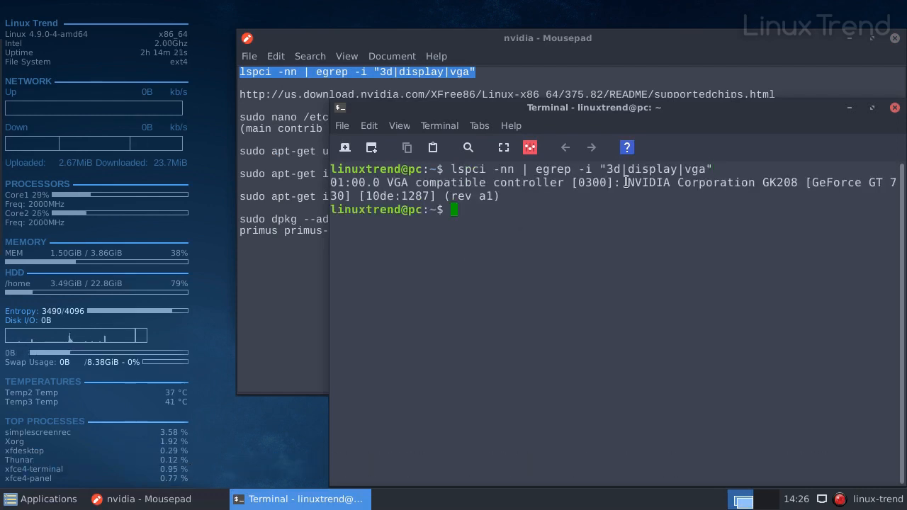
double_click(649, 183)
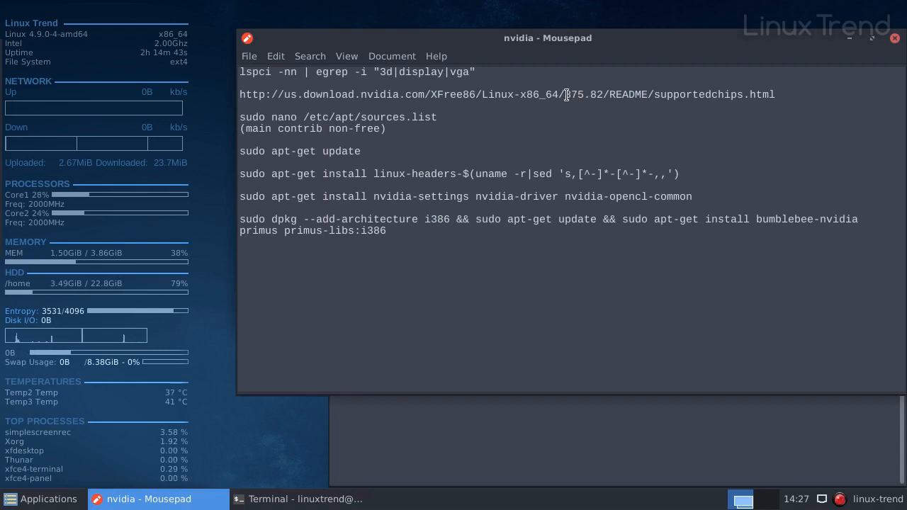
Select and copy the nvidia.com 375.82 supported-chips URL from the notes
double_click(582, 94)
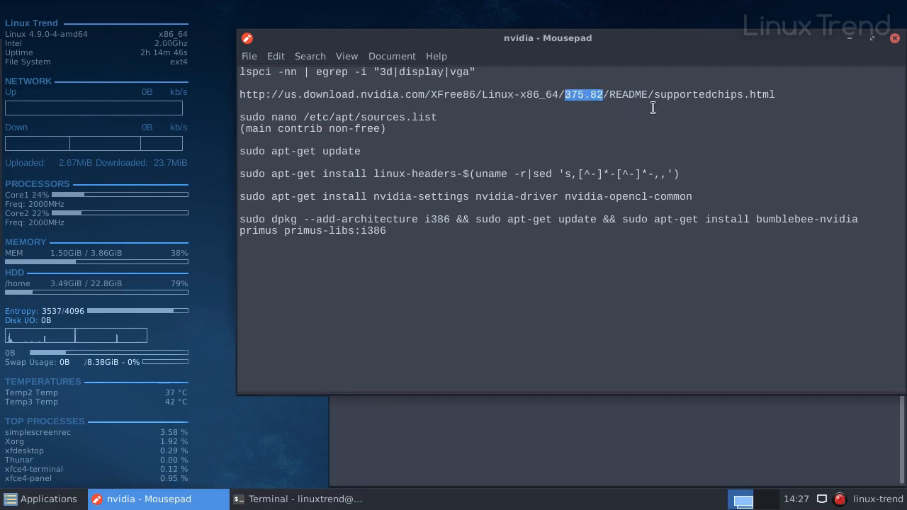
drag(567, 94, 775, 94)
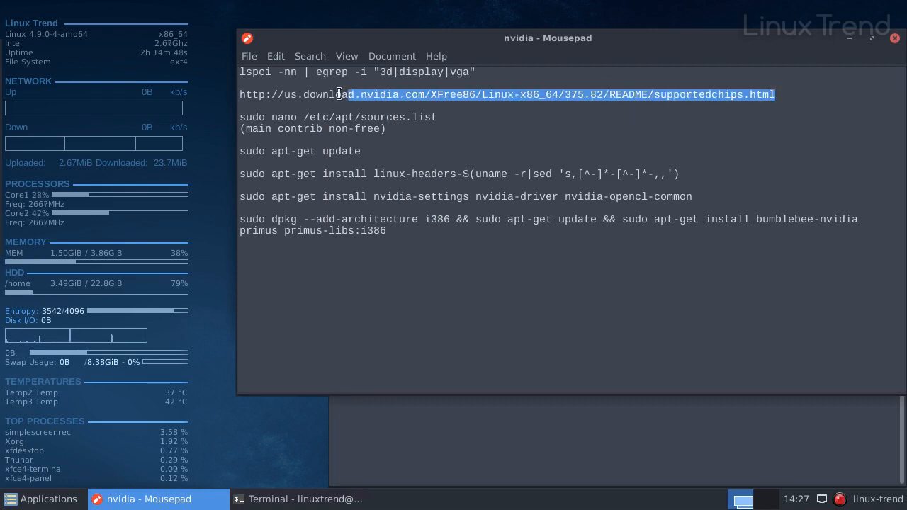
right_click(340, 94)
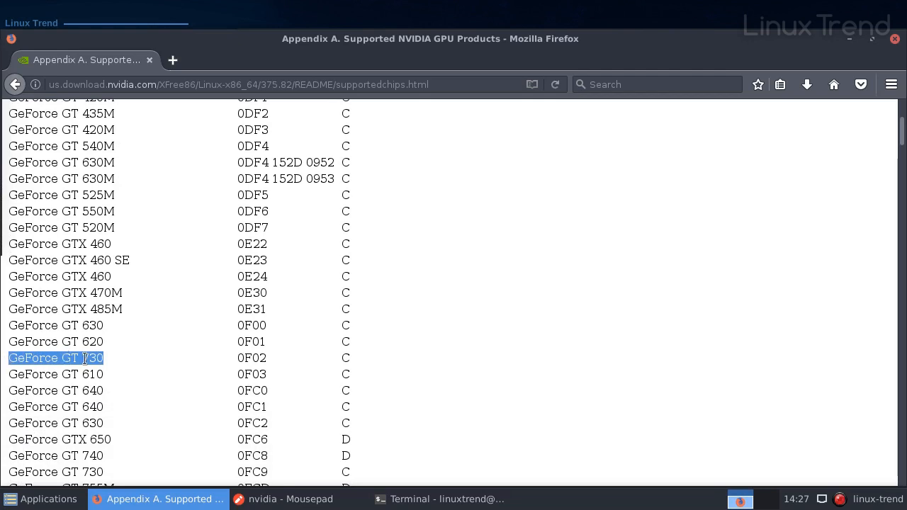
Clear the GeForce GT 730 highlight in Firefox and return to the nvidia notes
click(333, 258)
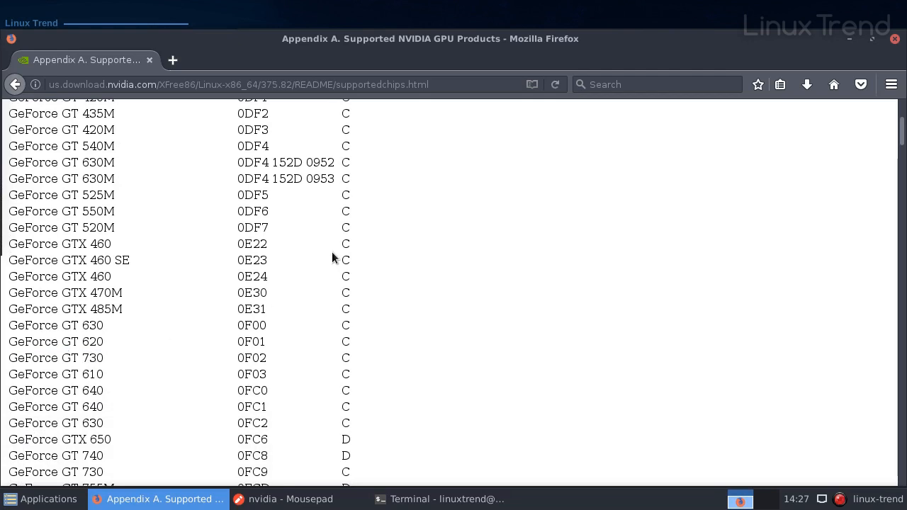
click(281, 499)
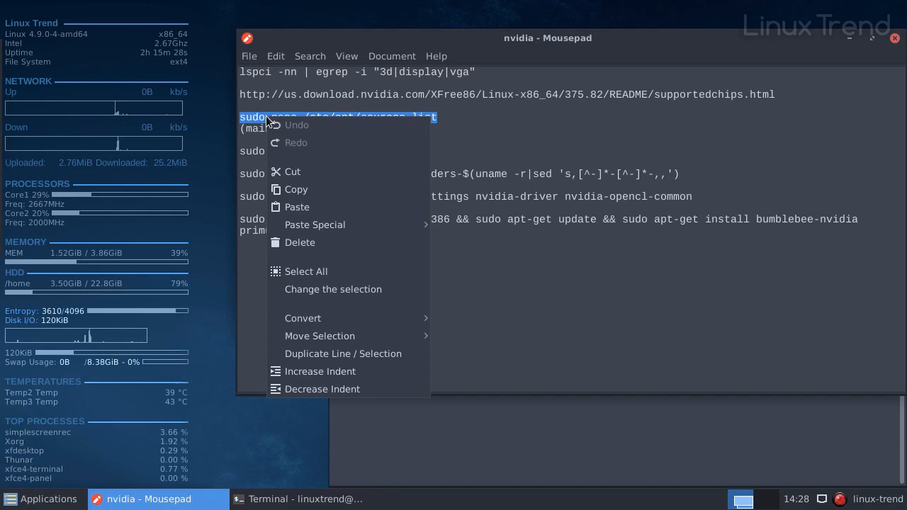
Edit /etc/apt/sources.list in nano, appending 'contrib non-free' to each deb line, and save
click(419, 156)
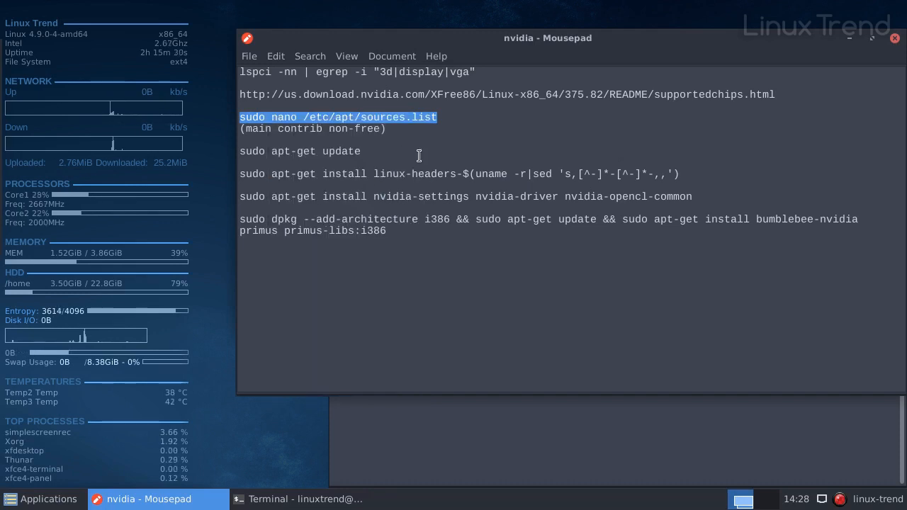
click(305, 499)
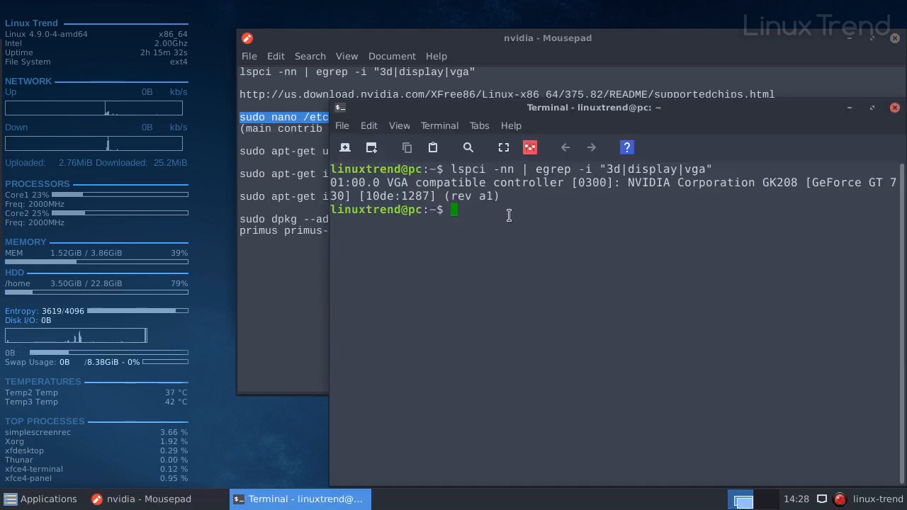
text(sudo nano /etc/apt/sources.list)
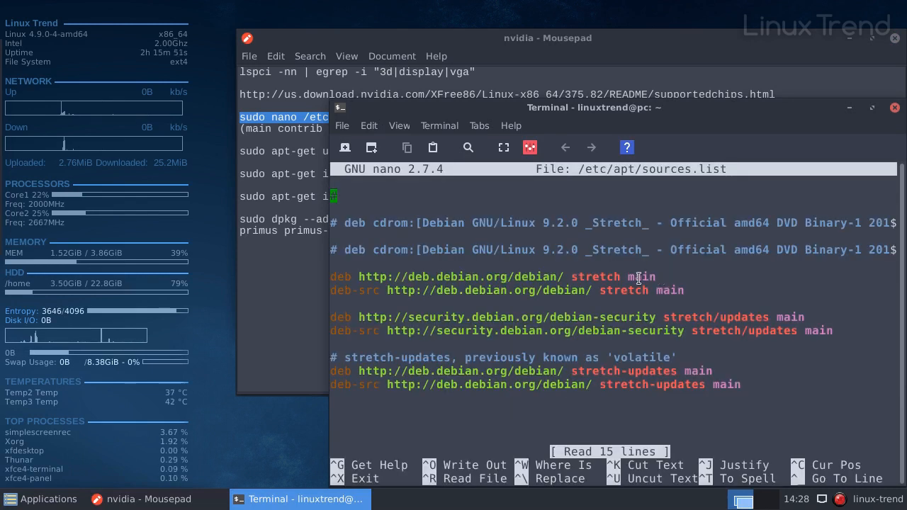
mouse_move(735, 305)
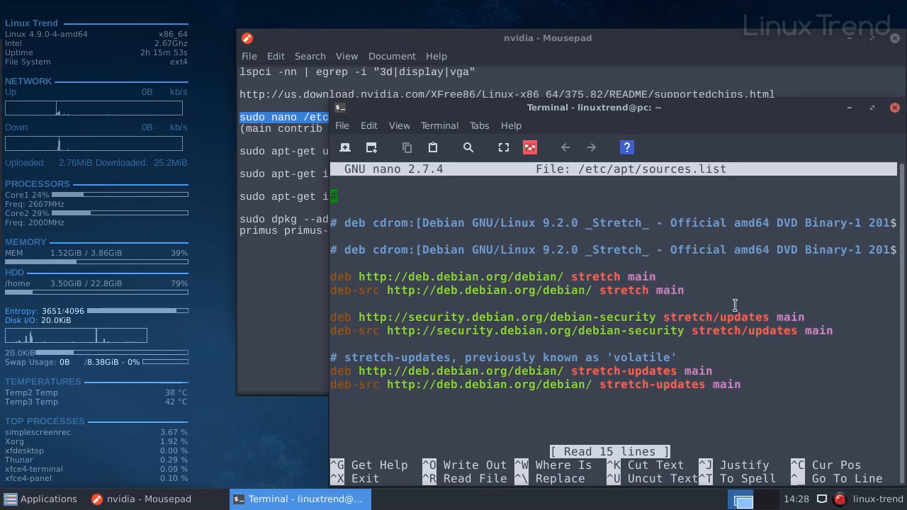
mouse_move(437, 212)
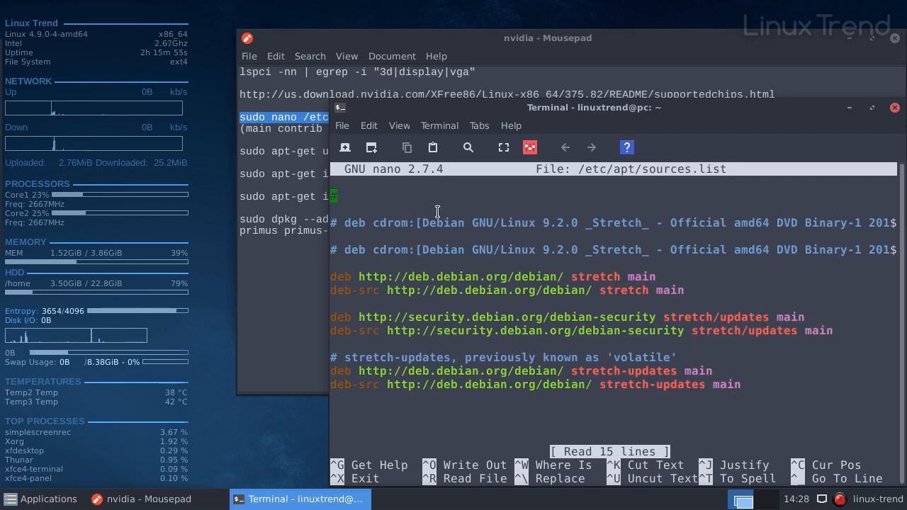
click(149, 499)
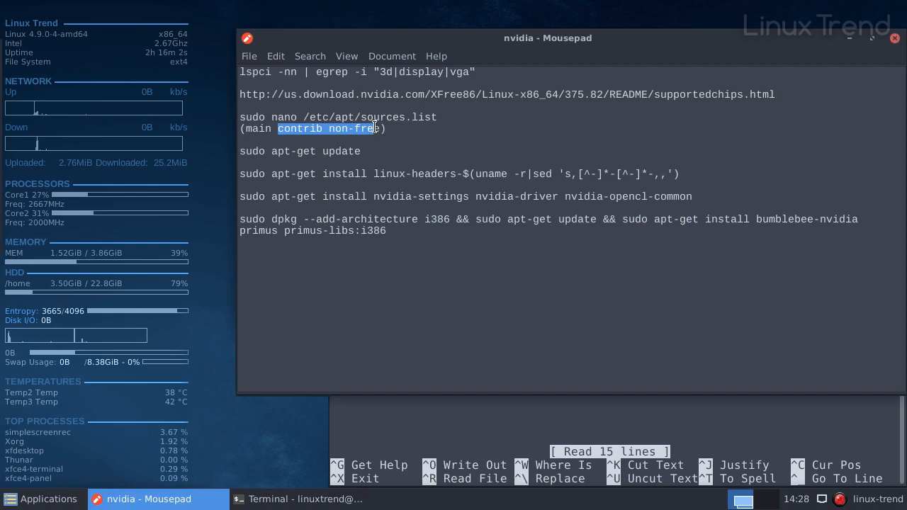
right_click(375, 129)
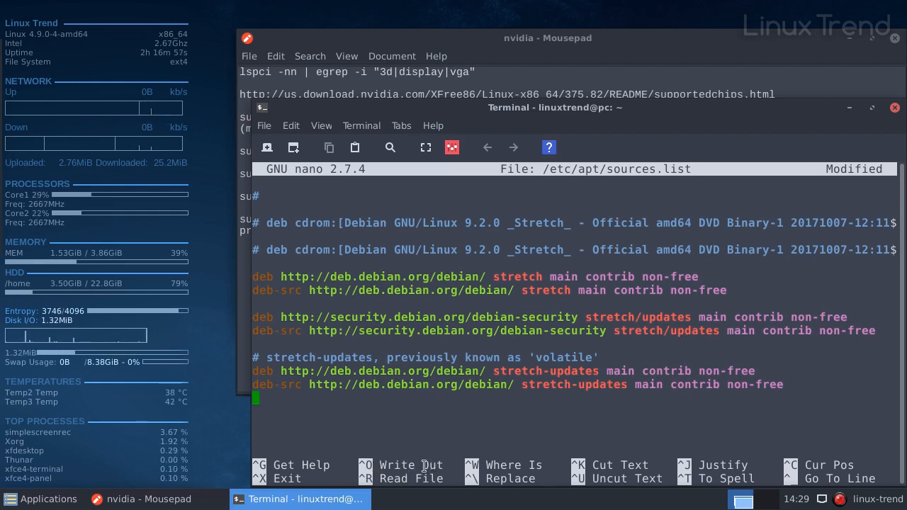
key(ctrl+o)
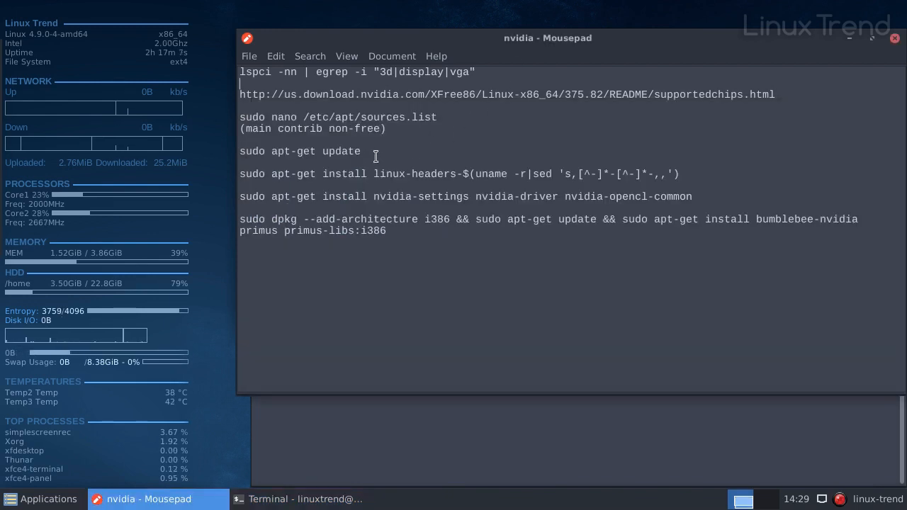
Paste and run the linux-headers apt-get install command, confirming with y
triple_click(300, 151)
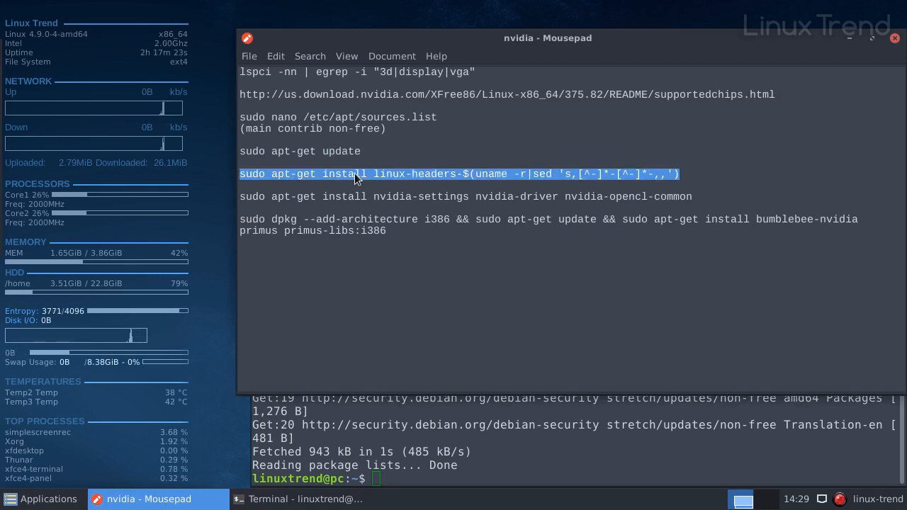
click(306, 499)
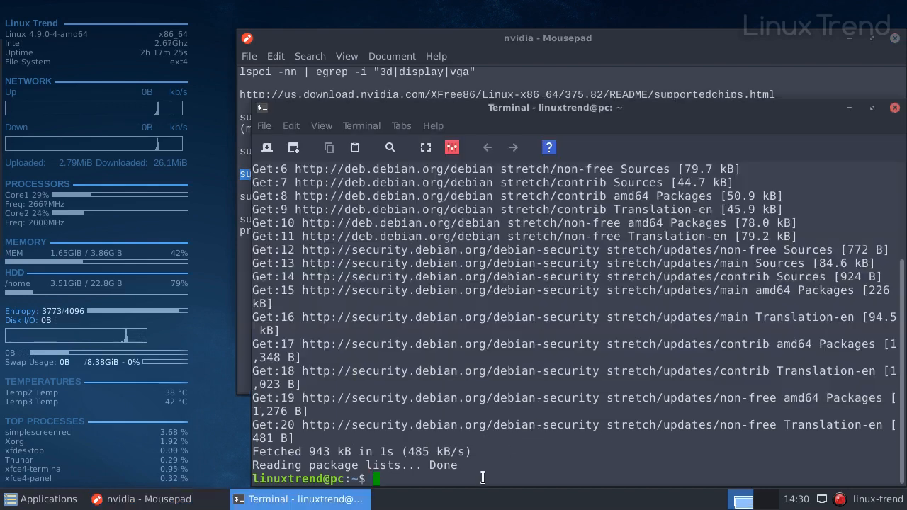
right_click(468, 348)
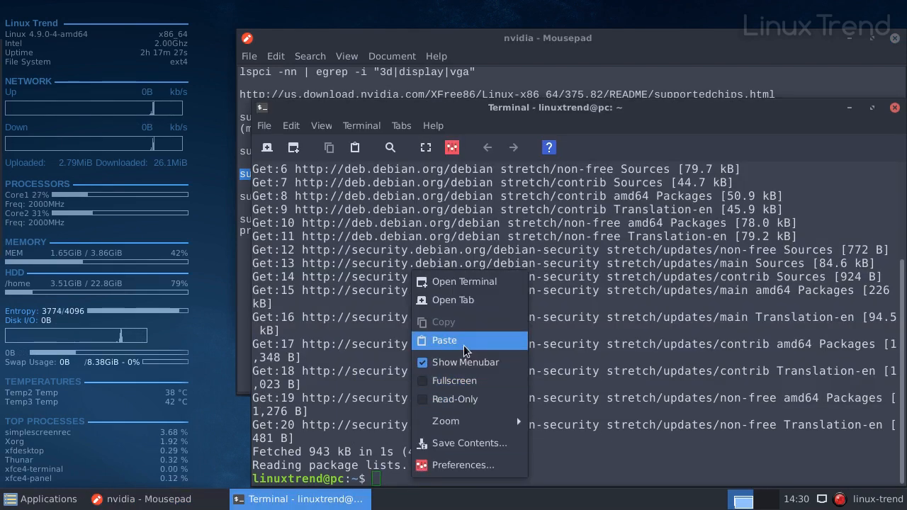
click(445, 341)
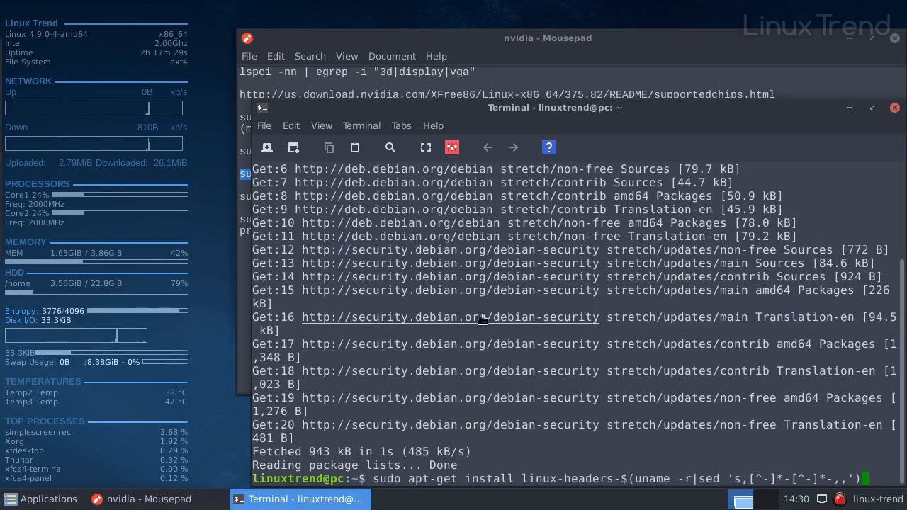
key(Return)
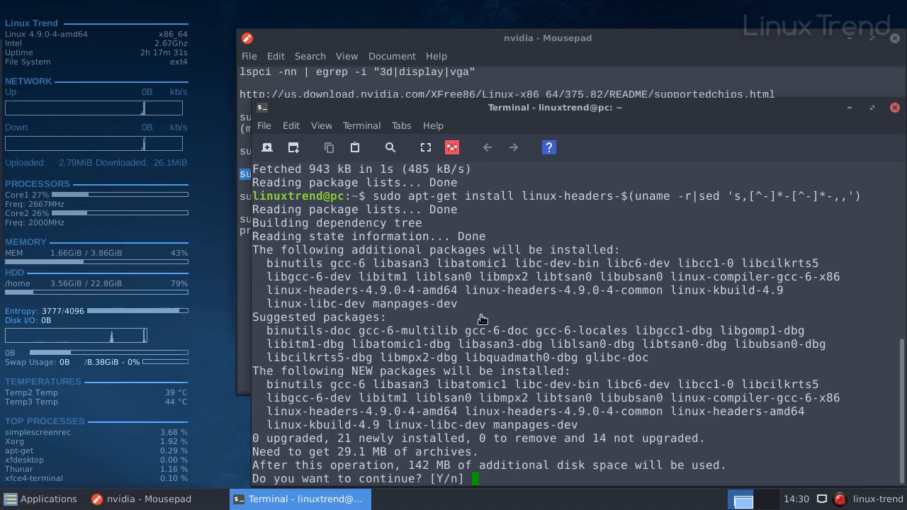
text(y)
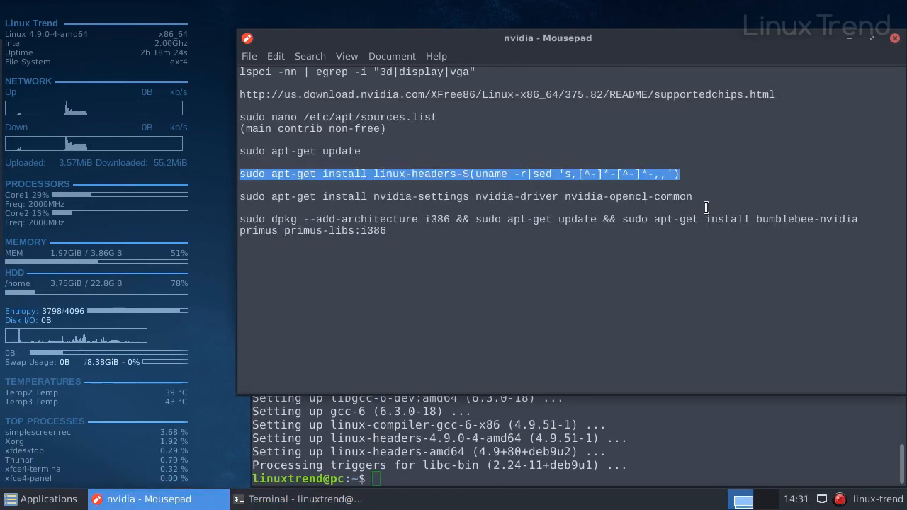
mouse_move(296, 207)
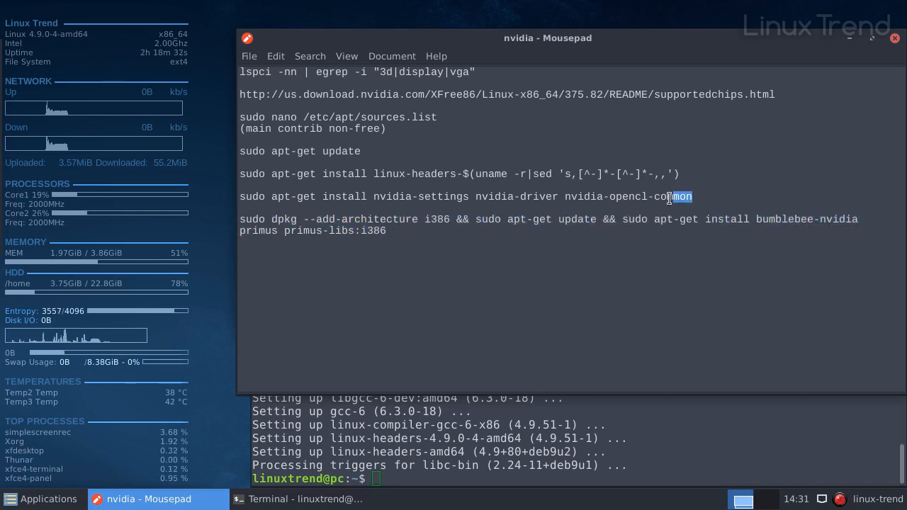
Run sudo apt-get install nvidia-settings nvidia-driver nvidia-opencl-common in the terminal
triple_click(465, 197)
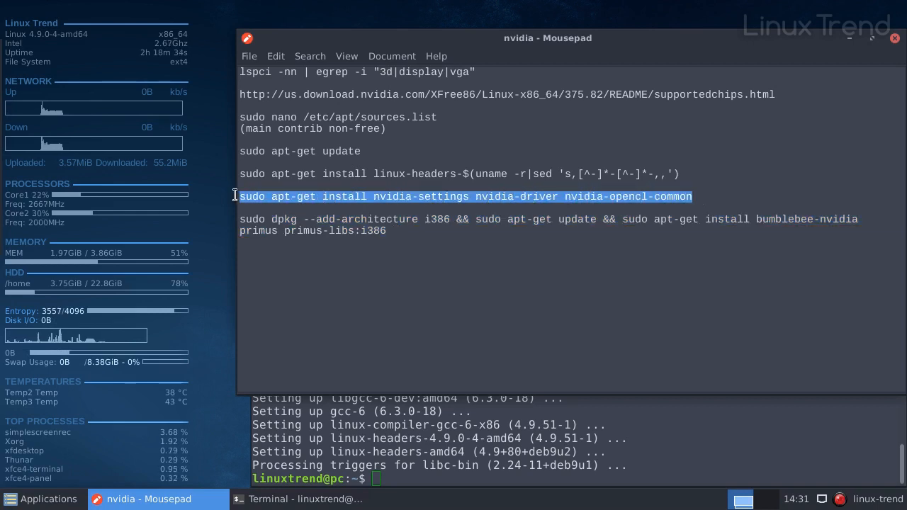
right_click(436, 220)
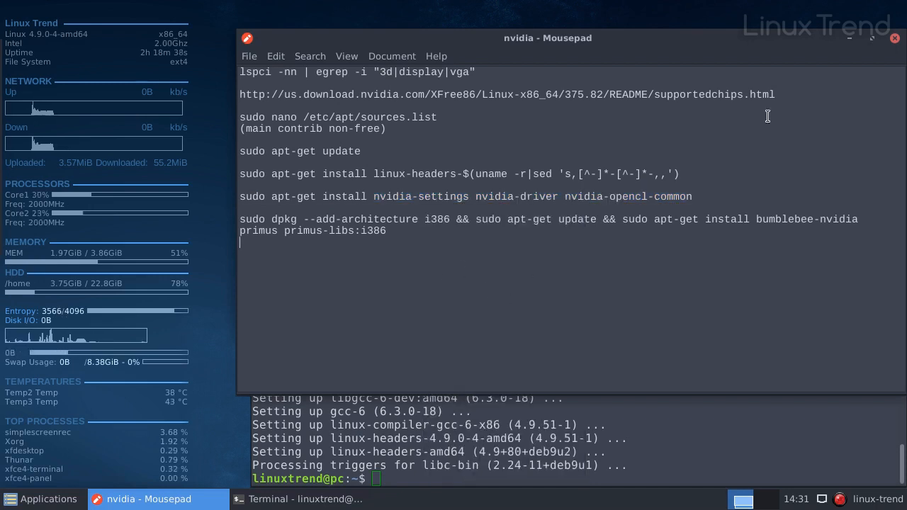
click(305, 499)
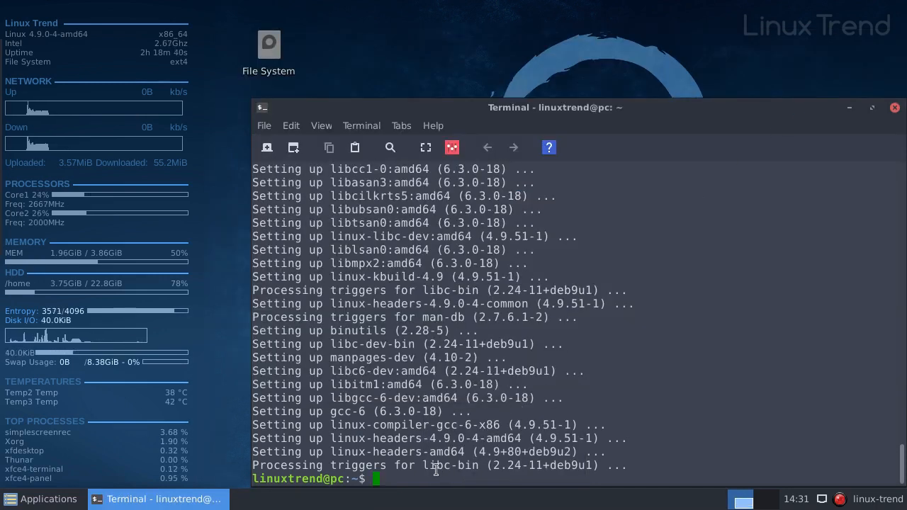
text(sudo apt-get install nvidia-settings nvidia-driver nvidia-opencl-common)
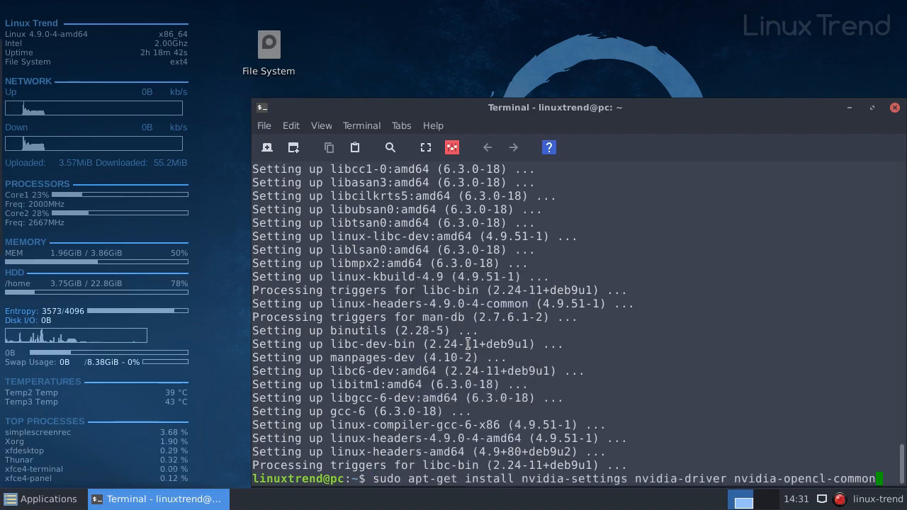
key(Return)
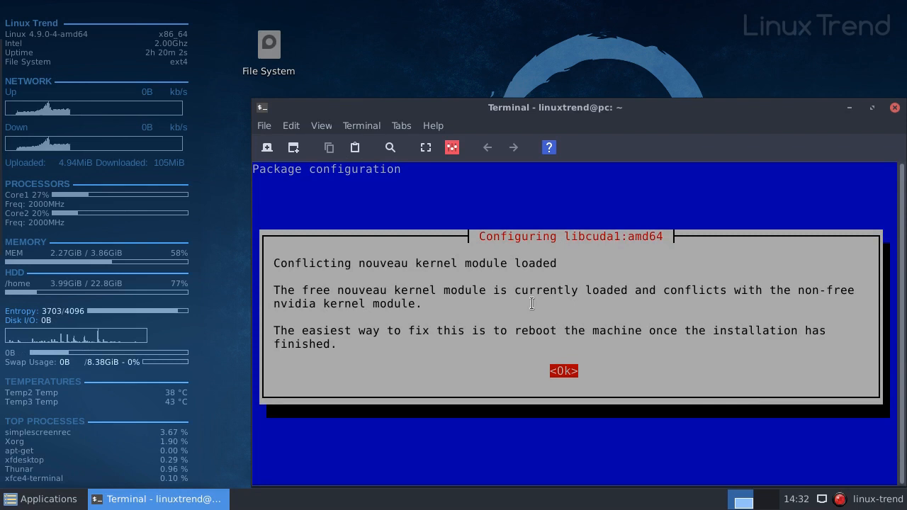
mouse_move(858, 304)
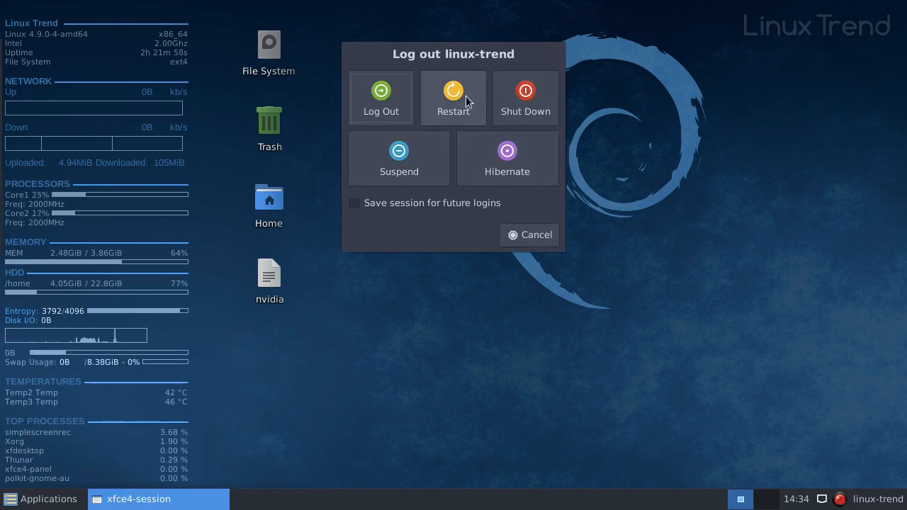
Choose Restart in the Log Out dialog to reboot the computer
click(453, 98)
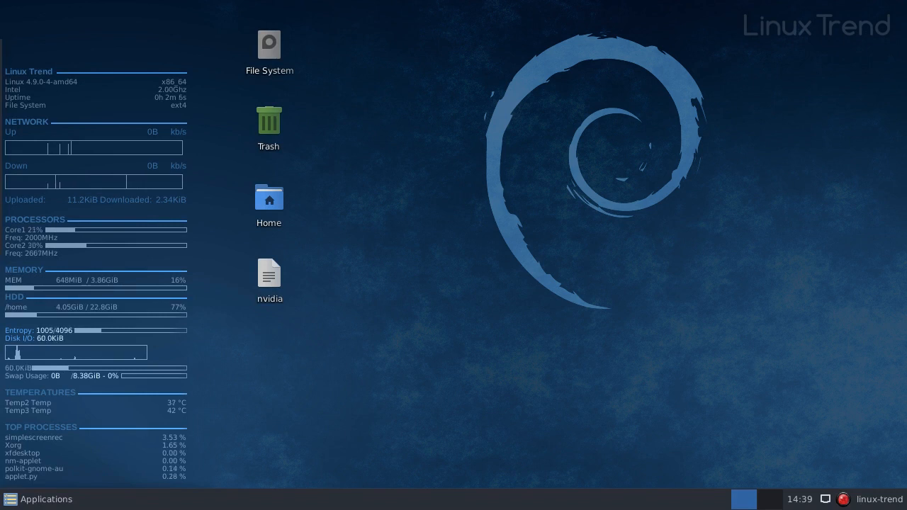
mouse_move(319, 134)
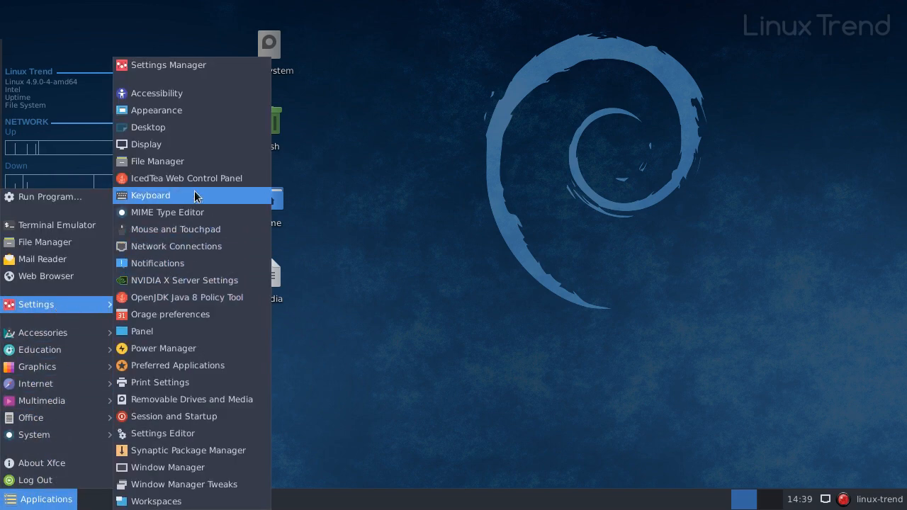
Set the Appearance fonts to Custom DPI 96 with Slight hinting, then close Appearance
click(155, 110)
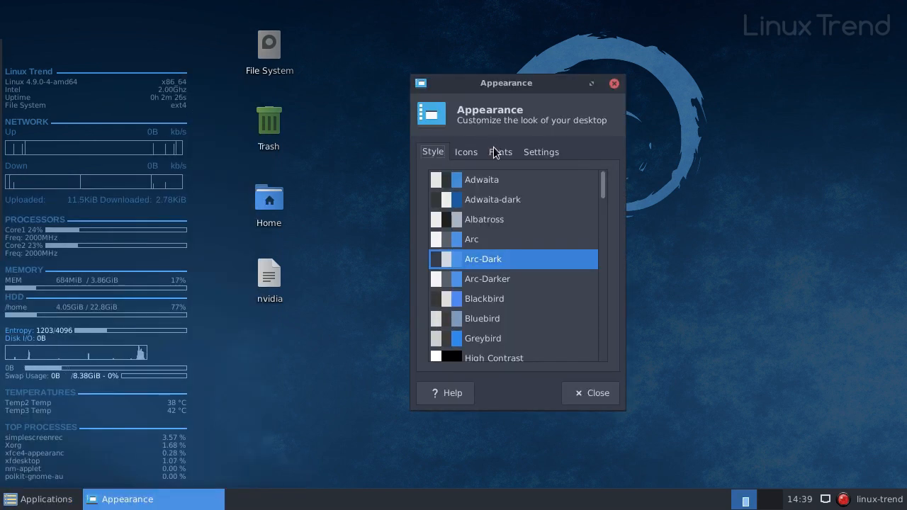
click(501, 152)
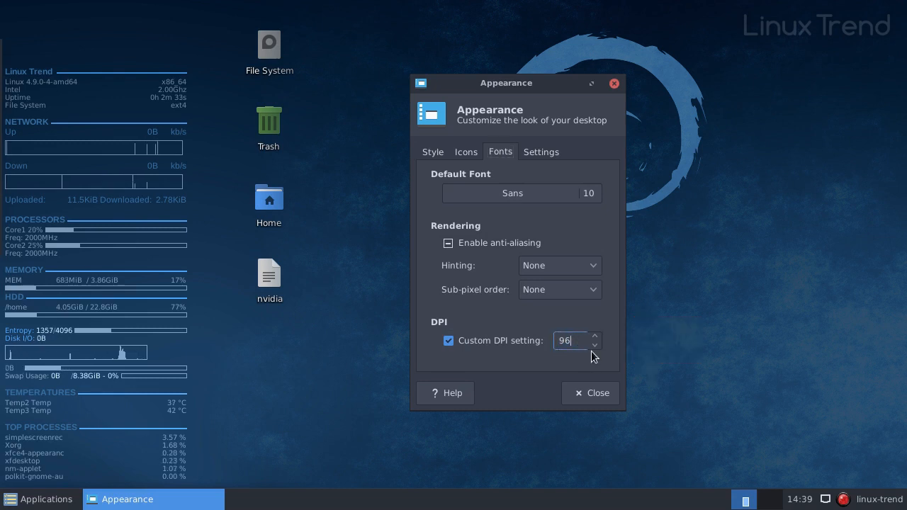
click(596, 345)
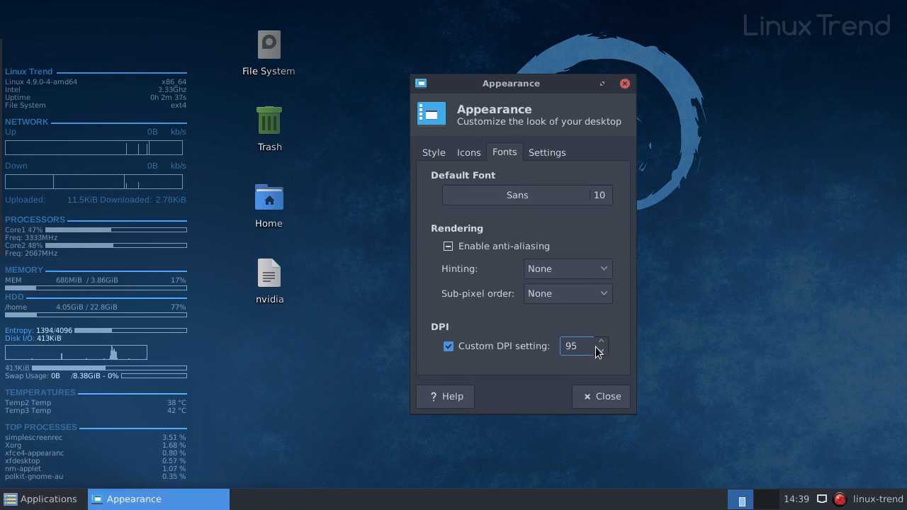
click(601, 350)
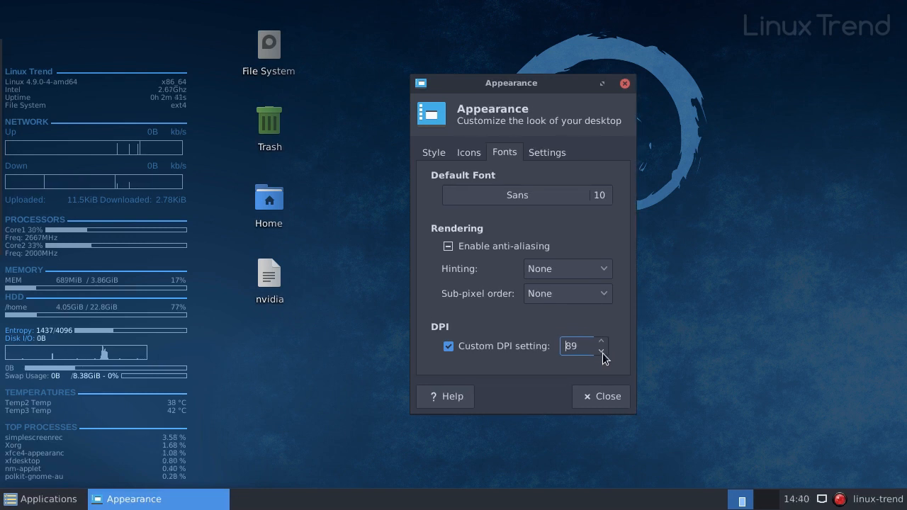
click(602, 350)
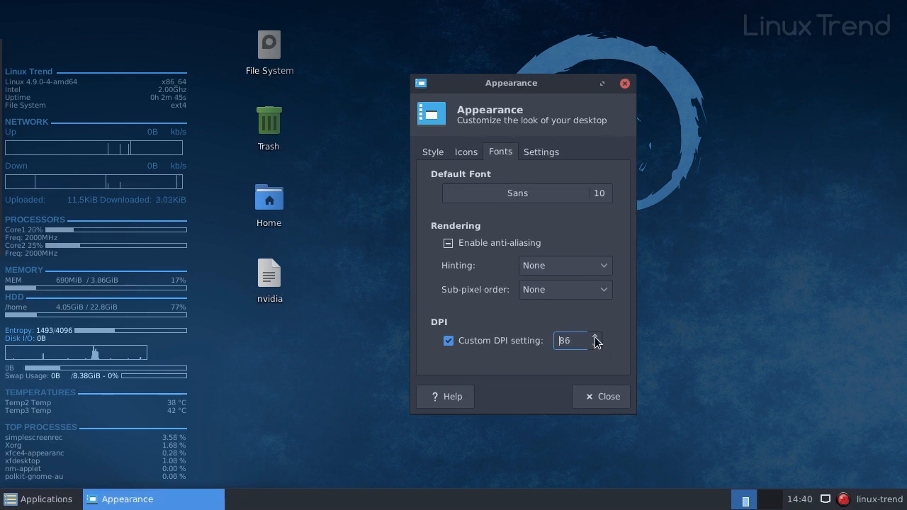
click(602, 341)
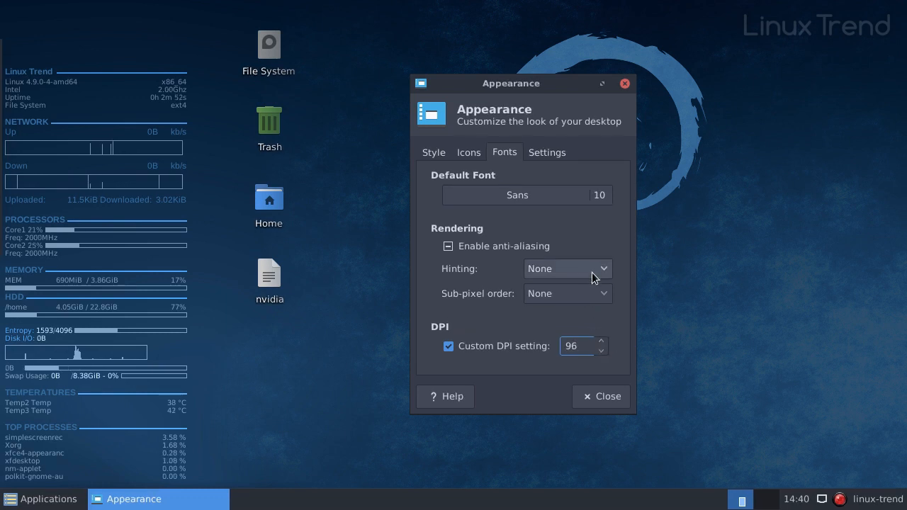
click(567, 268)
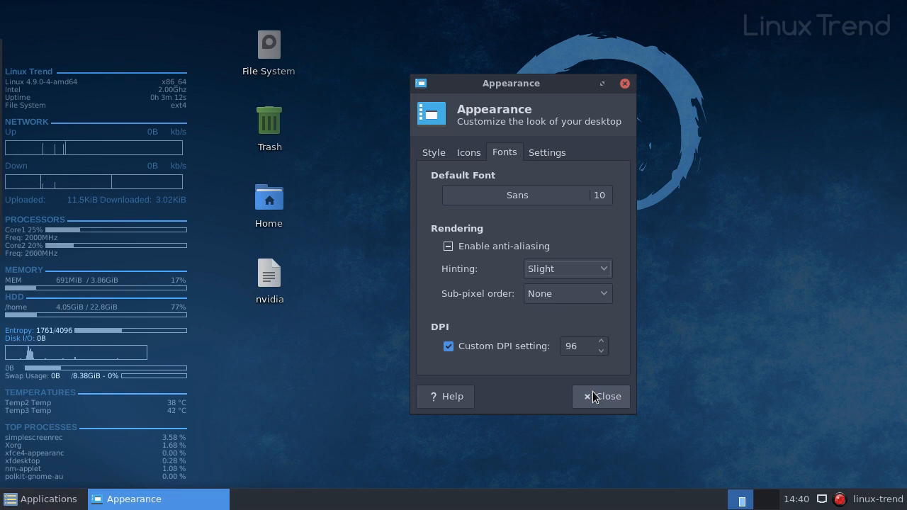
click(601, 396)
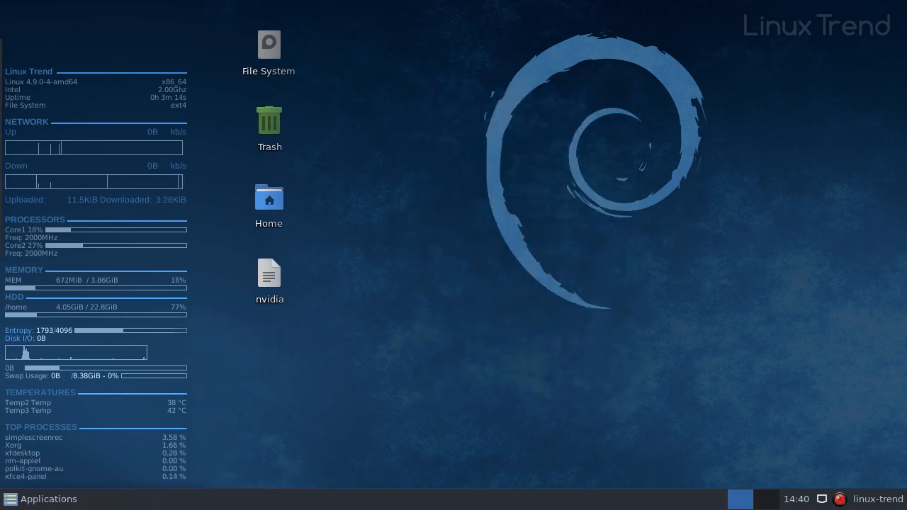